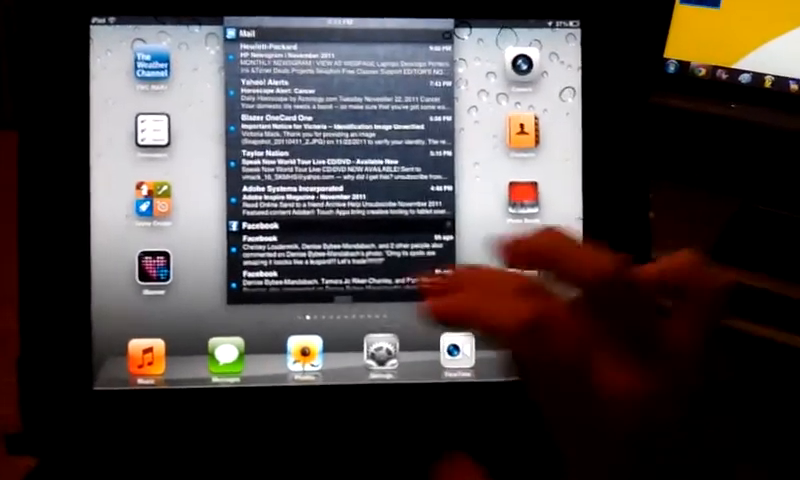
pyautogui.scroll(-3)
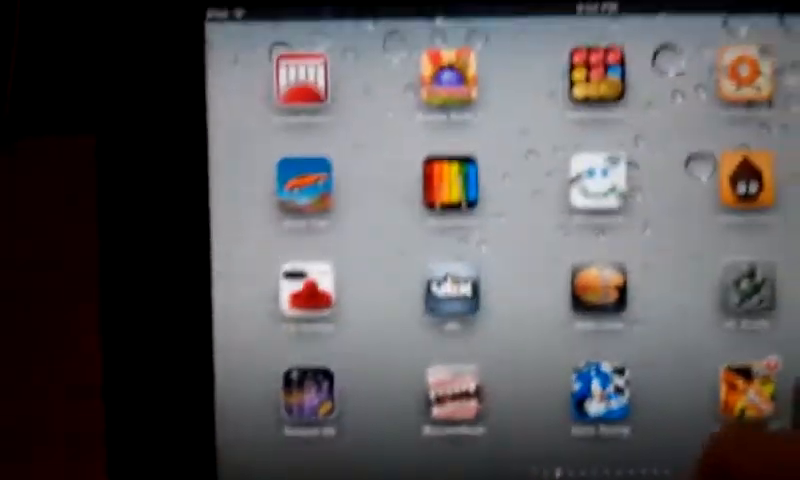
pyautogui.hscroll(-3)
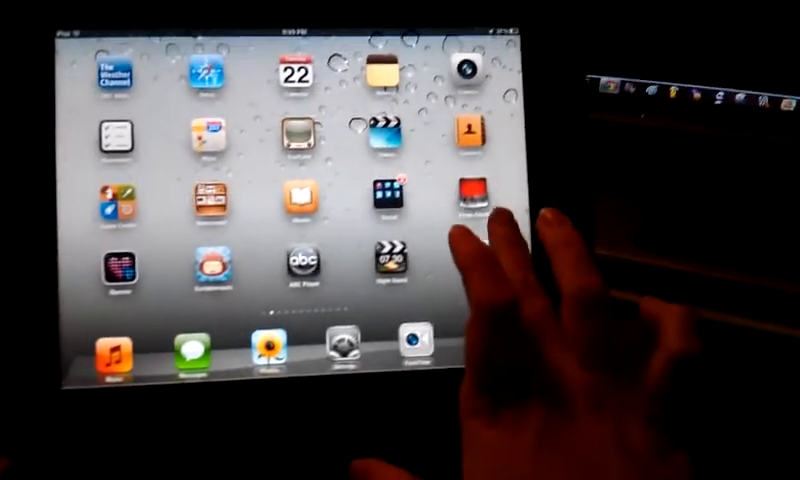
pyautogui.hscroll(-3)
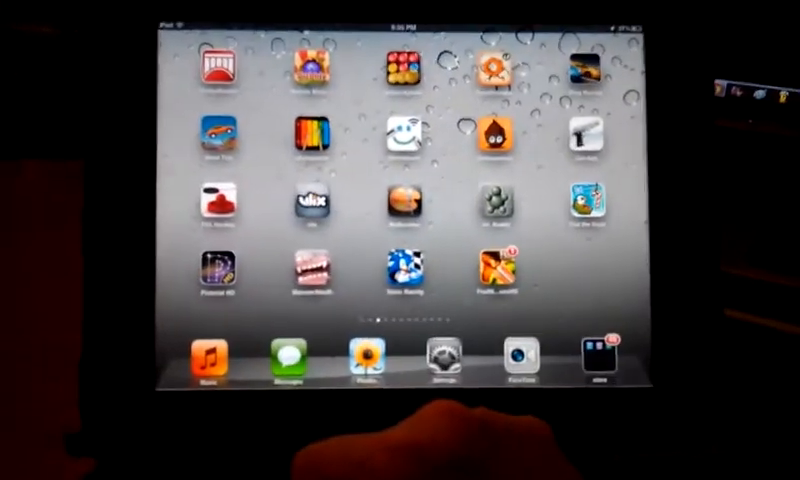